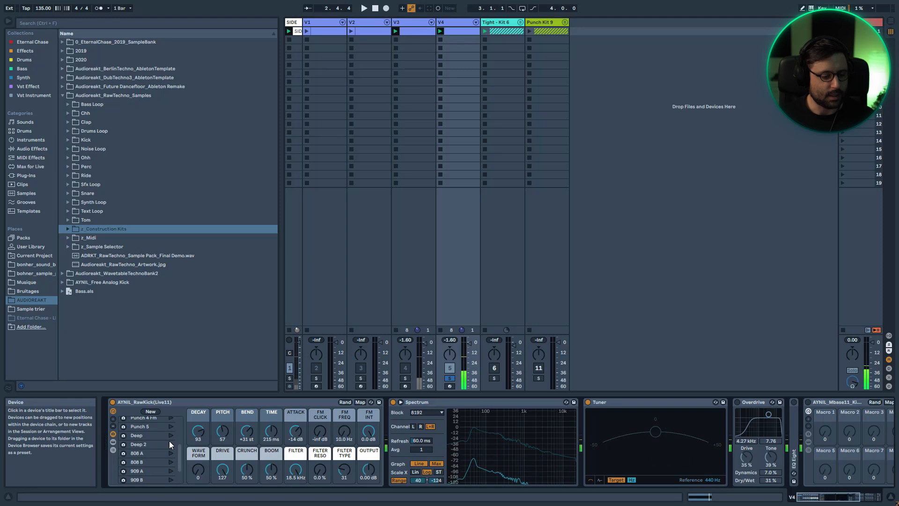
# - Launch the Deep macro variation on the AYNIL RawKick device while it plays
pyautogui.click(364, 9)
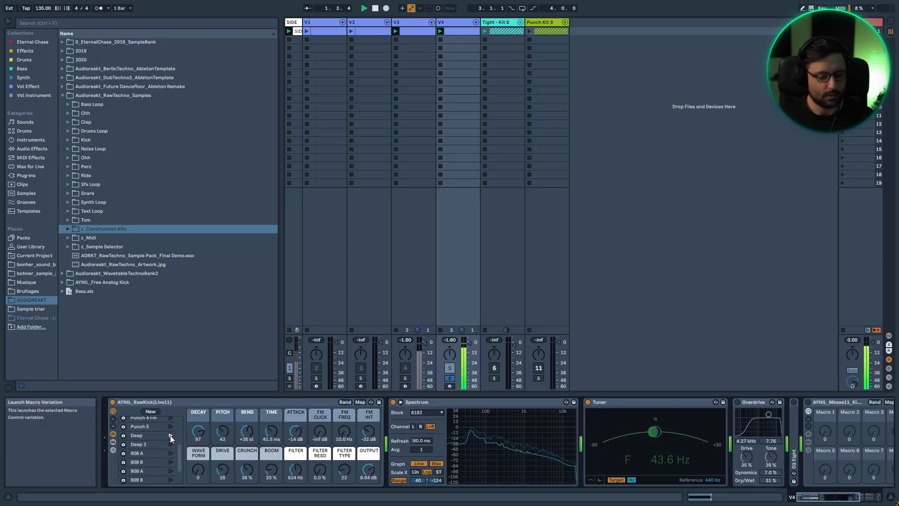